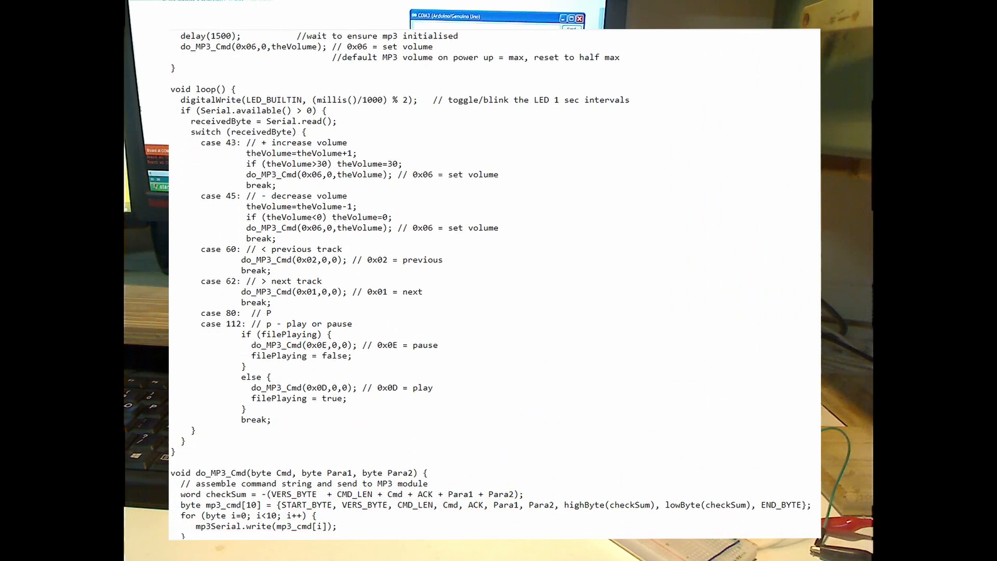
scroll("down", 3)
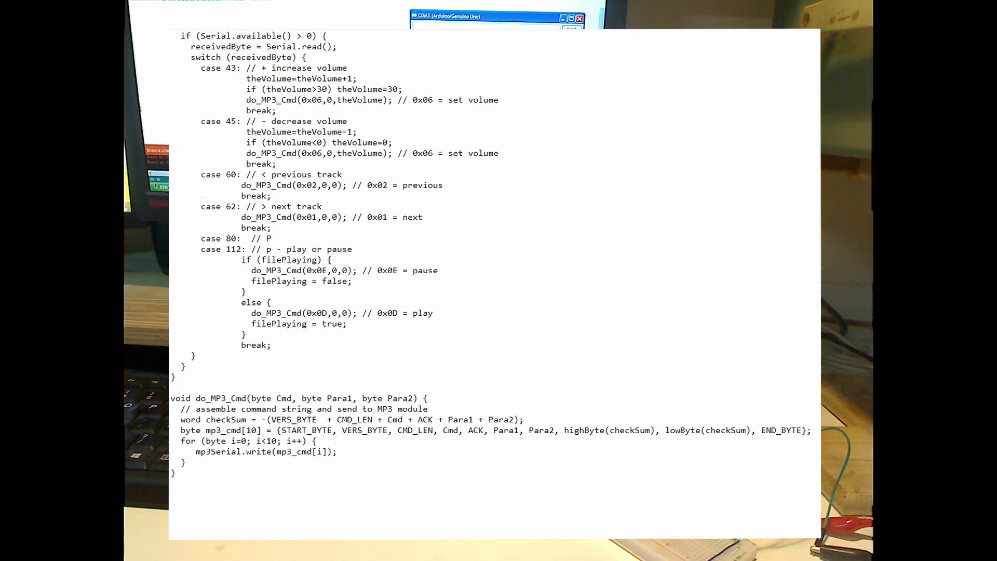
scroll("down", 3)
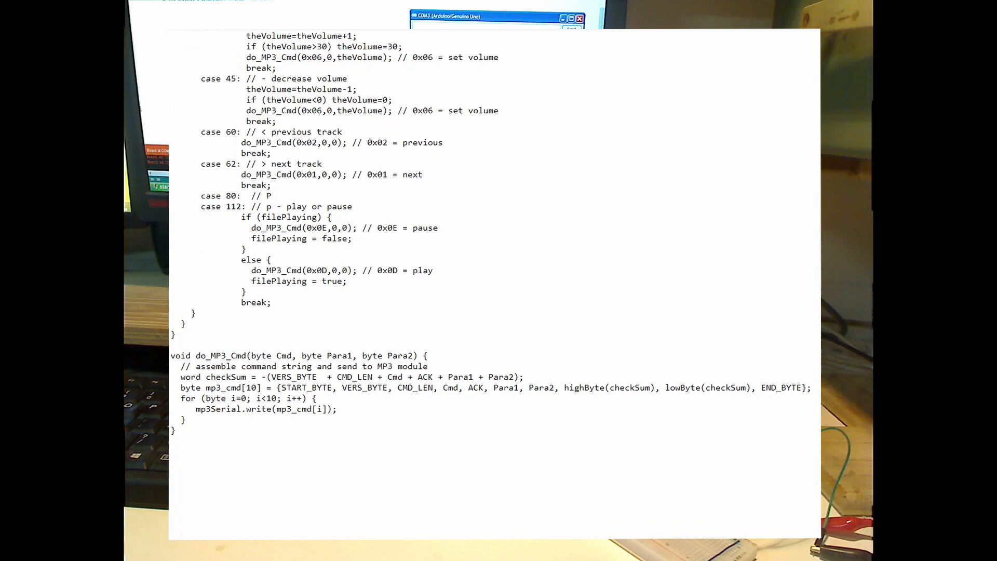
scroll("down", 3)
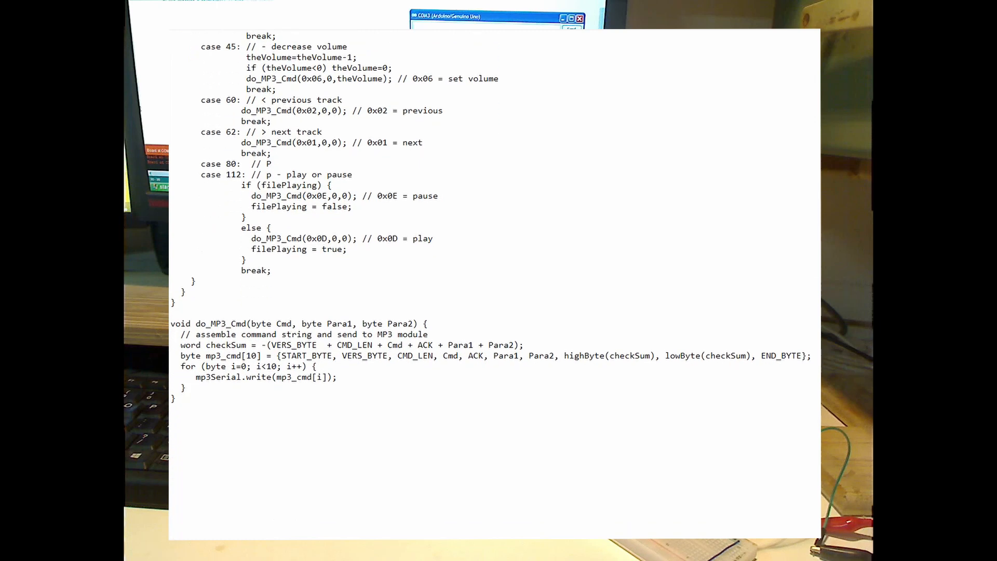
scroll("down", 3)
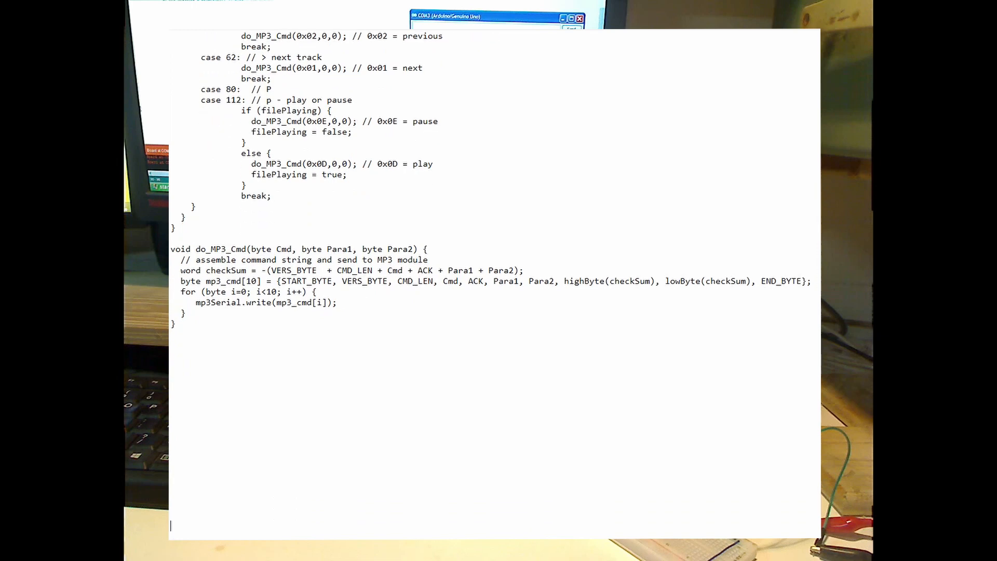
scroll("down", 3)
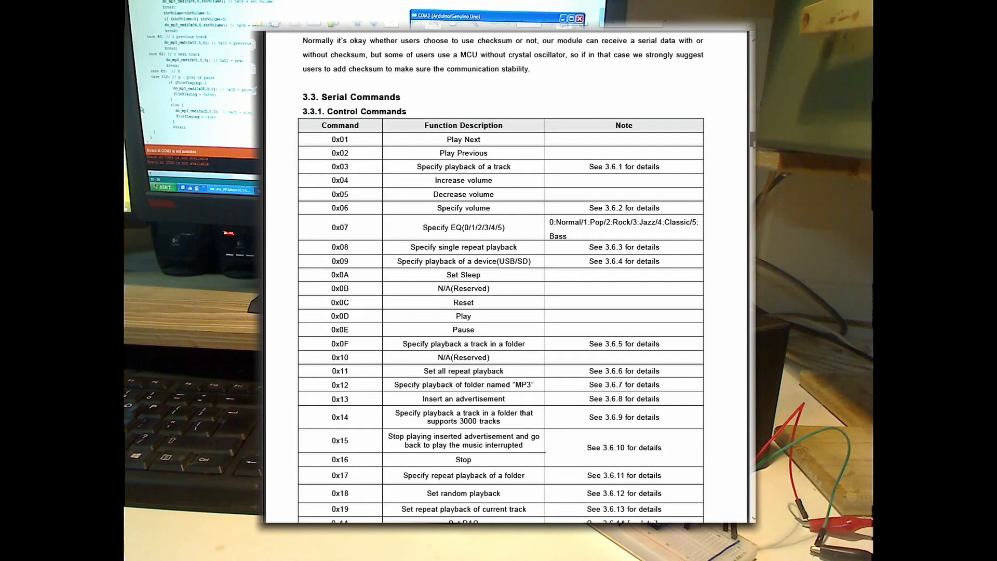
scroll("down", 3)
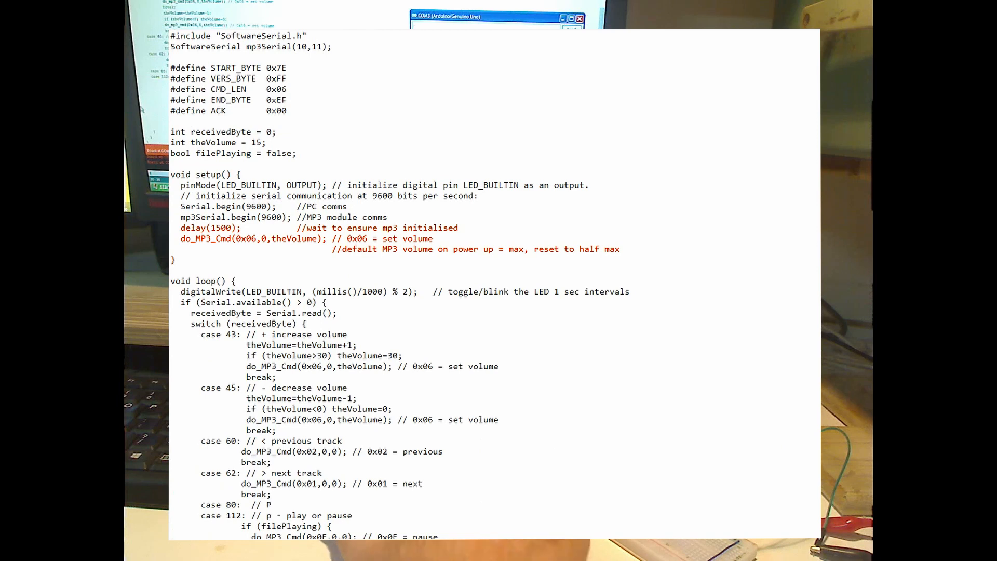
scroll("down", 3)
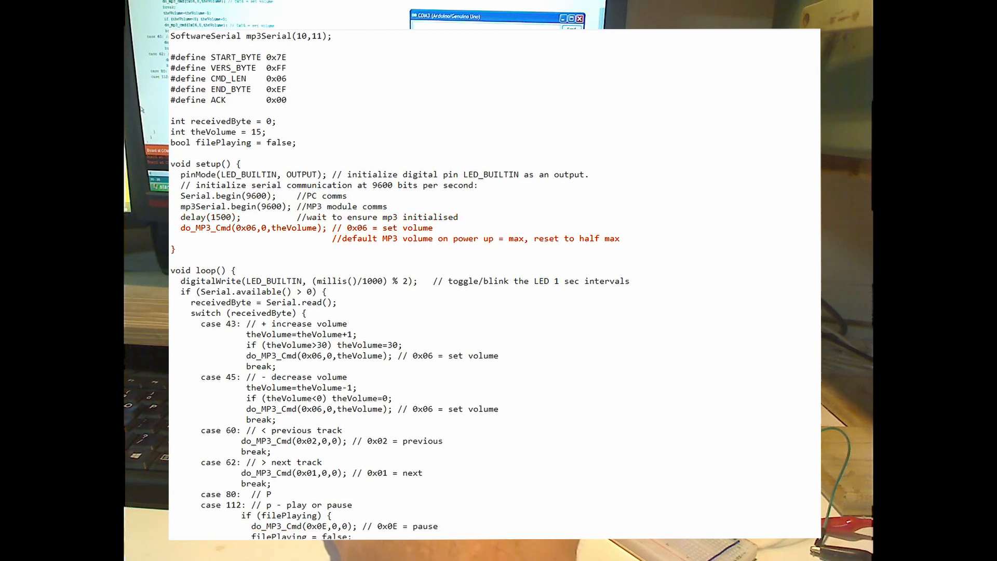